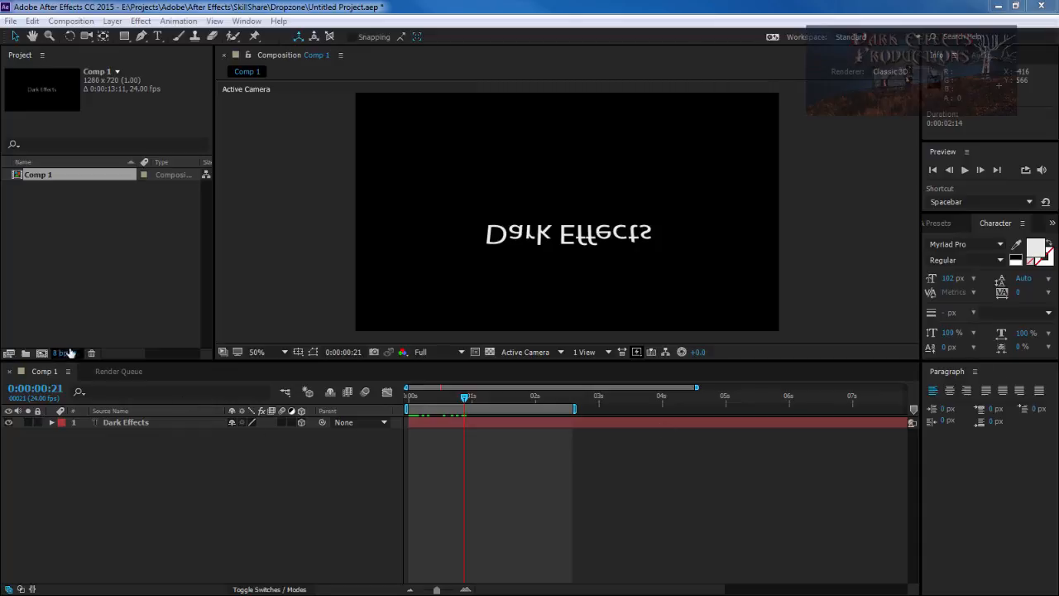
# Add Comp 1 to the Render Queue, preview QuickTime format codecs, then cancel.
pyautogui.click(70, 21)
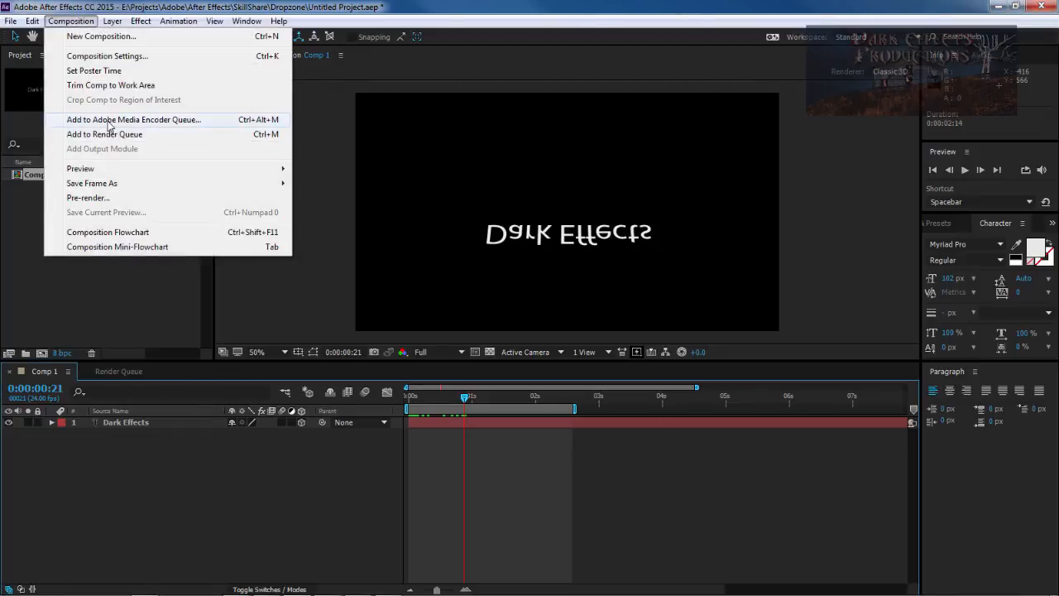
pyautogui.click(104, 134)
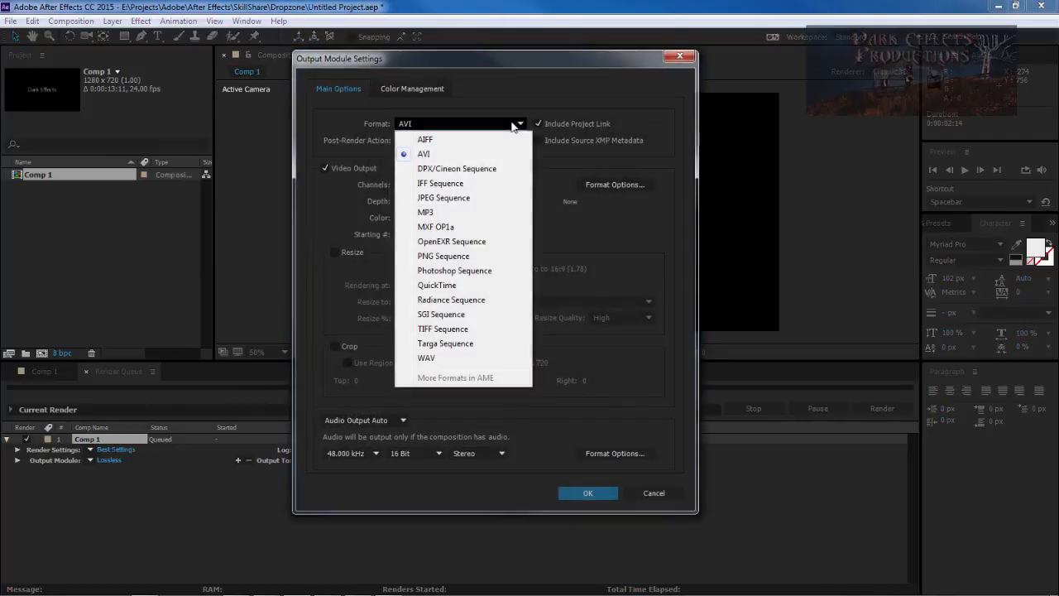
pyautogui.click(437, 285)
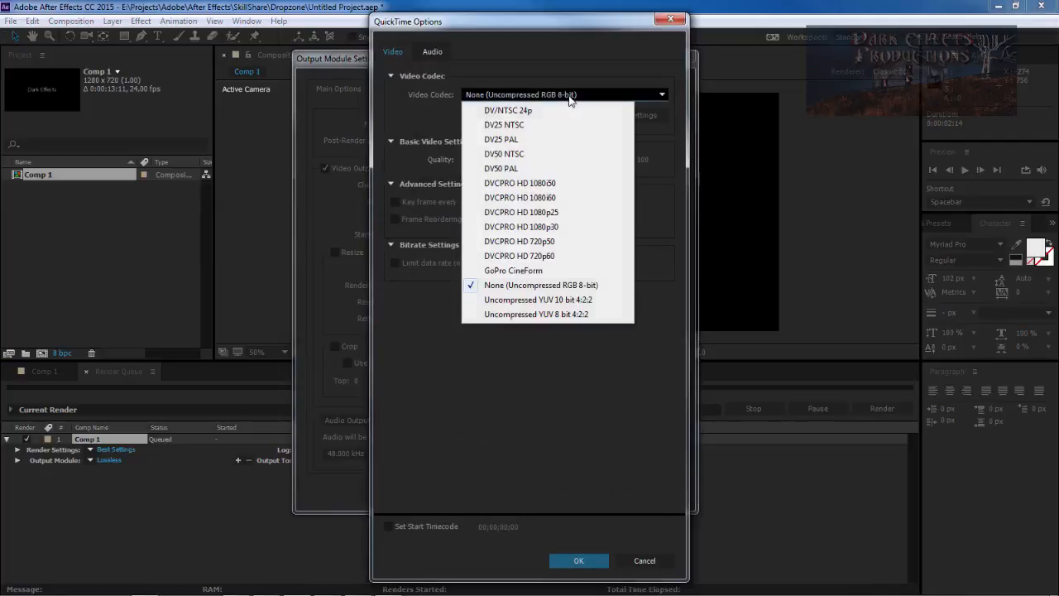
pyautogui.moveTo(519, 241)
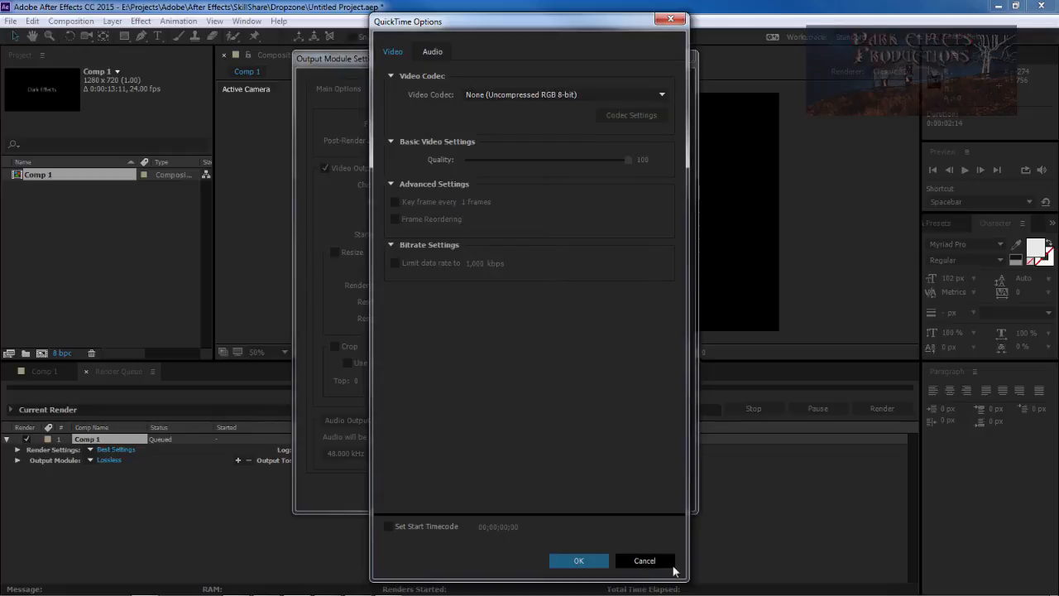
pyautogui.click(644, 560)
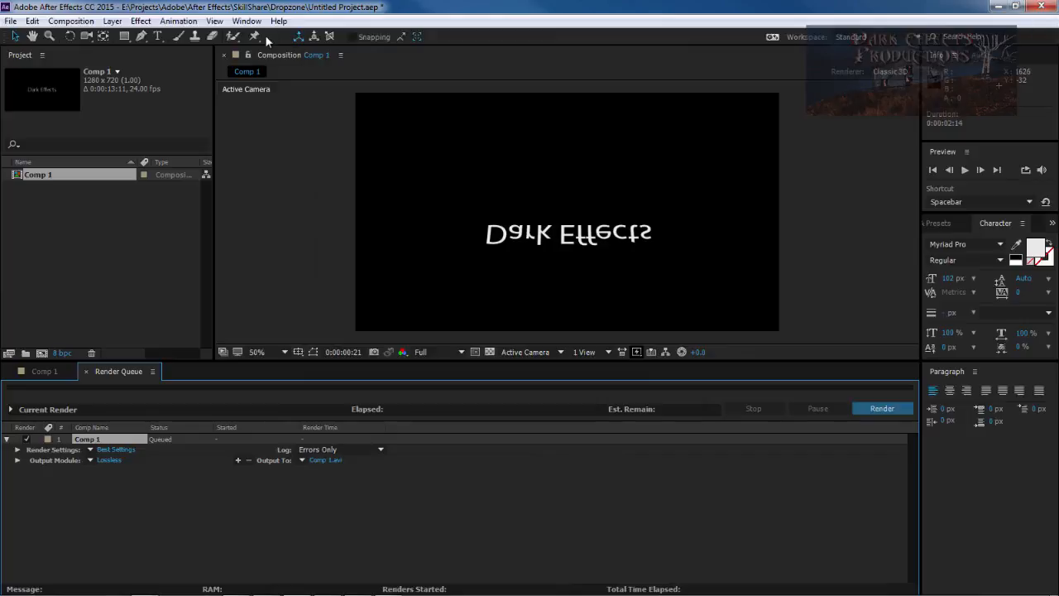
# Exit After Effects without saving the untitled project.
pyautogui.click(11, 20)
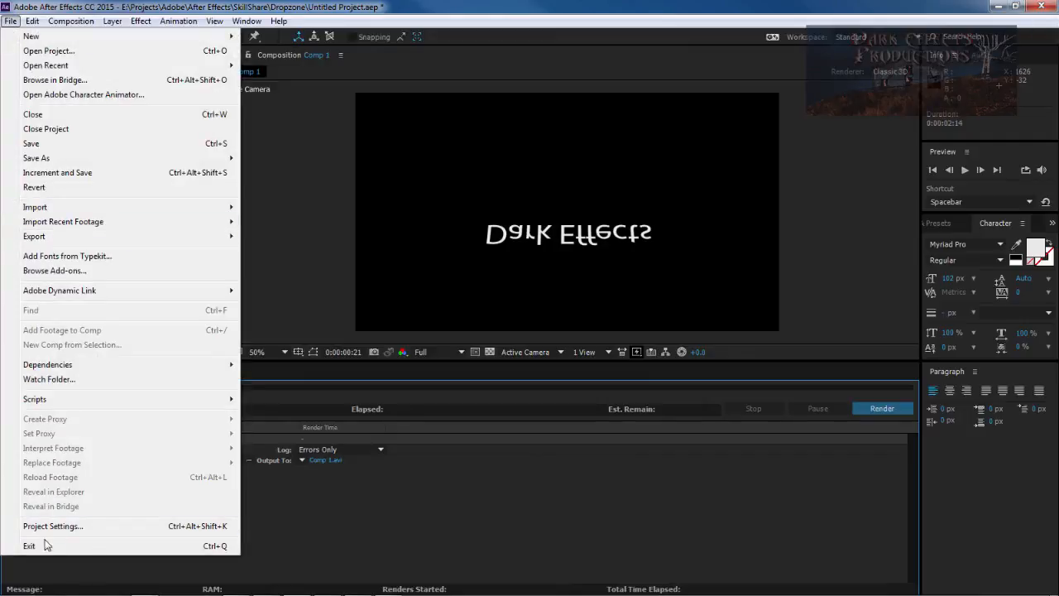
pyautogui.click(29, 545)
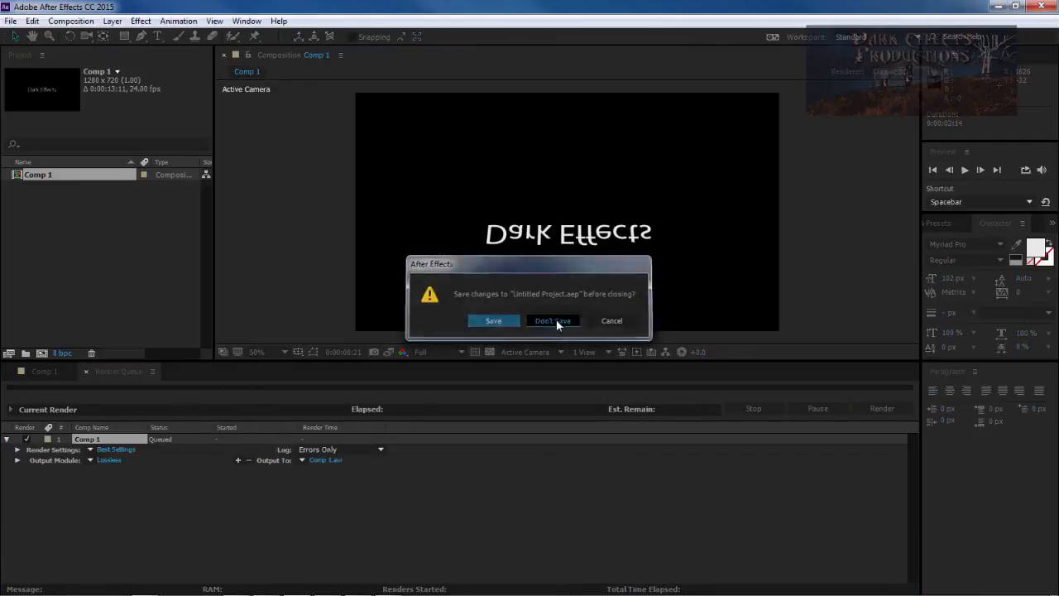
pyautogui.click(553, 320)
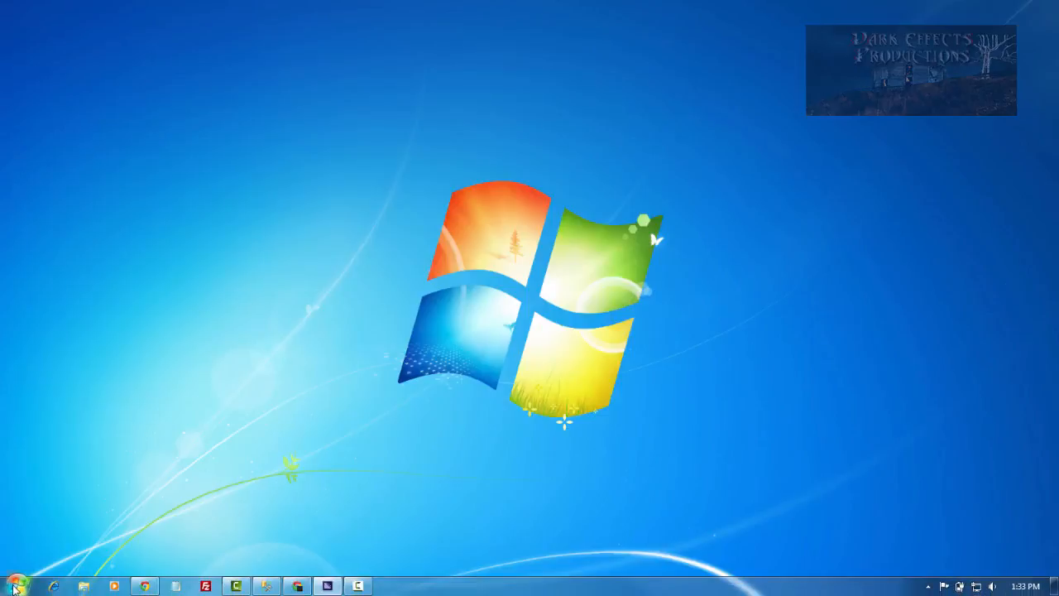
pyautogui.moveTo(625, 253)
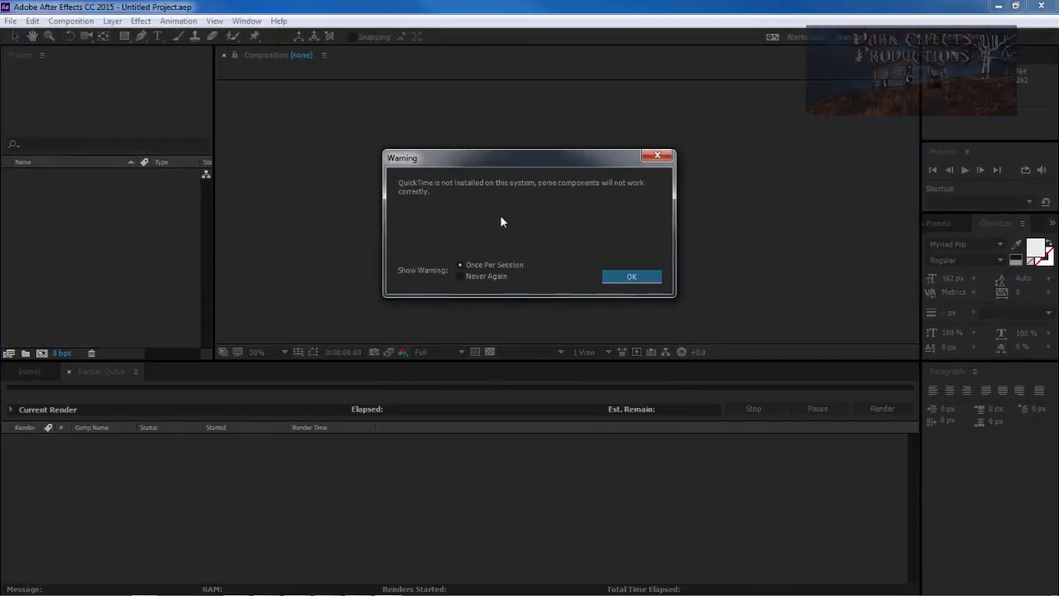
pyautogui.moveTo(497, 188)
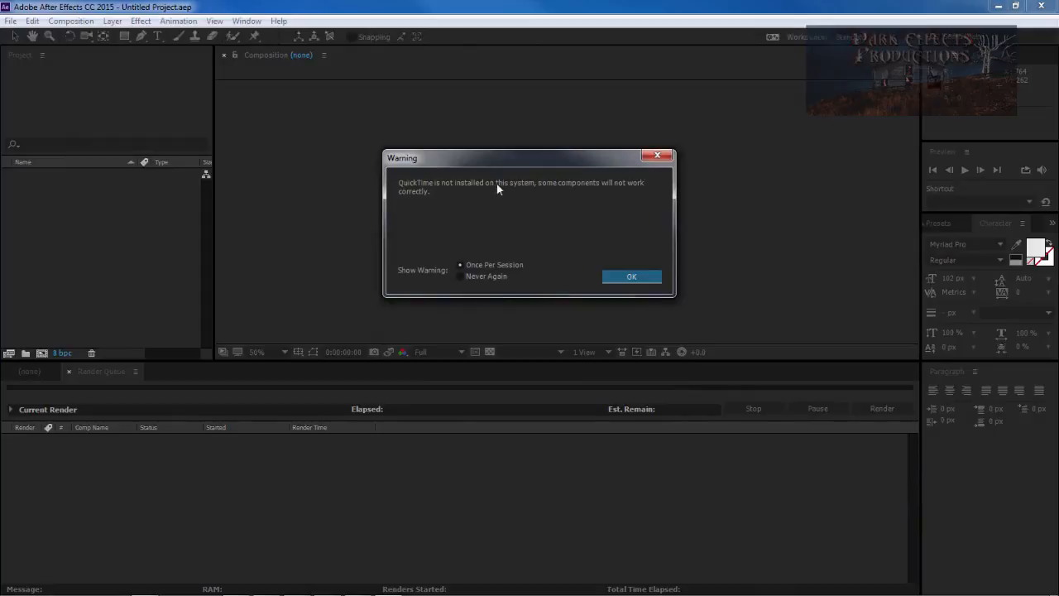
pyautogui.moveTo(645, 193)
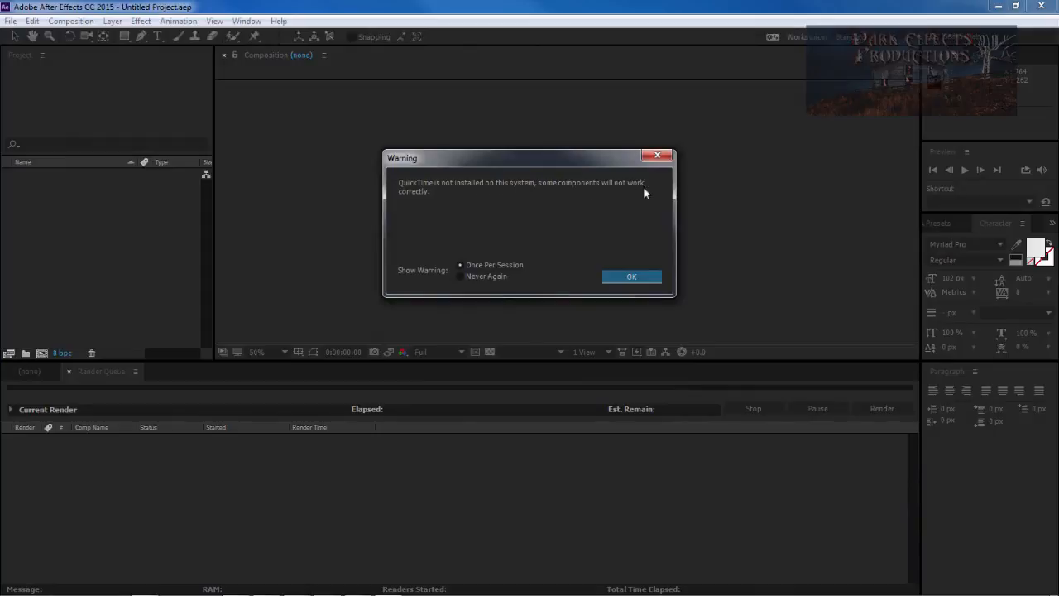
pyautogui.moveTo(540, 166)
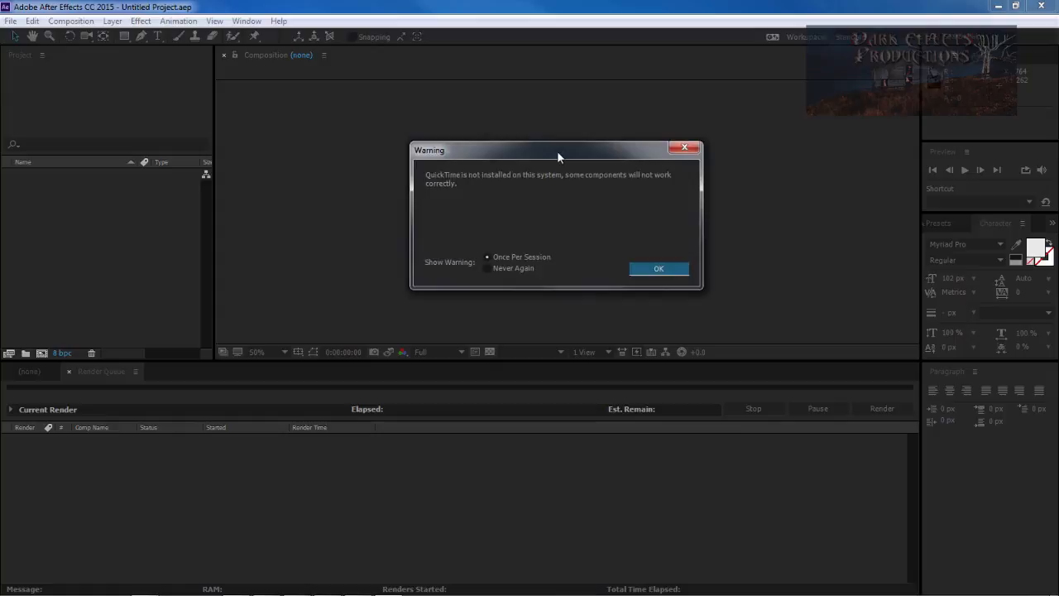
pyautogui.moveTo(561, 209)
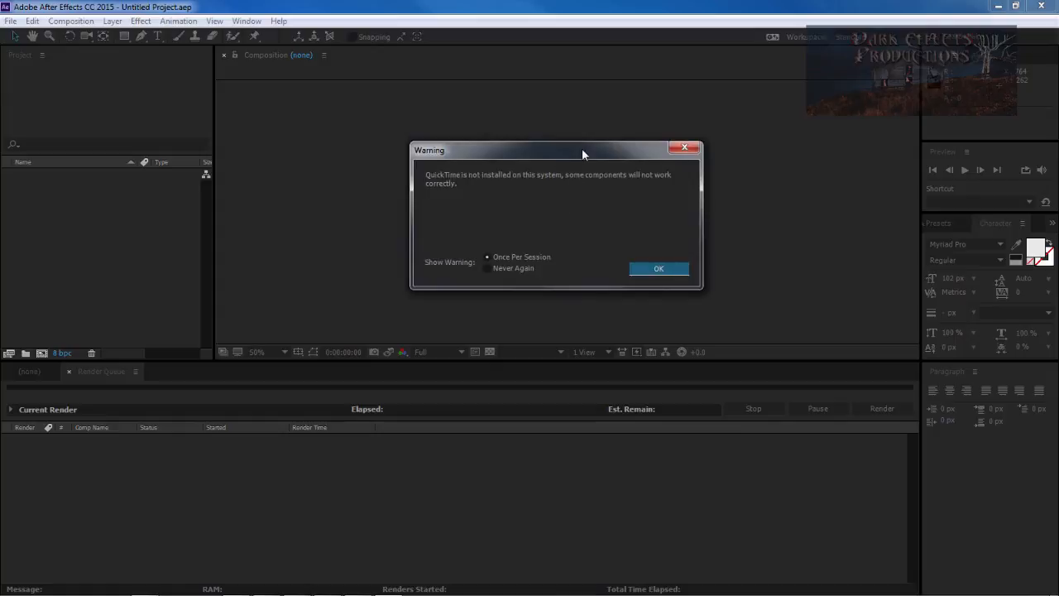
pyautogui.moveTo(685, 168)
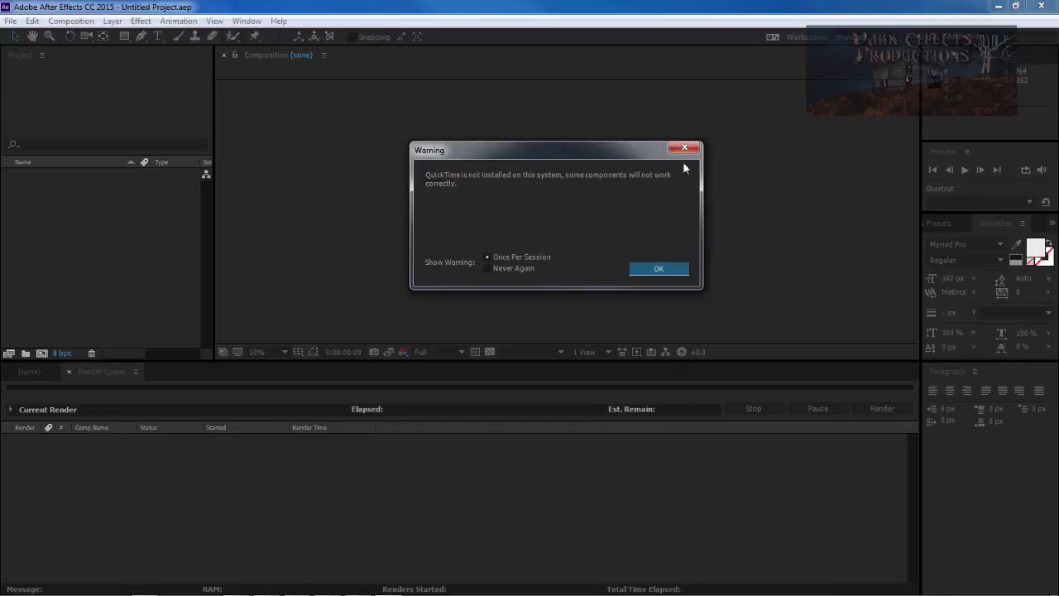
# Dismiss the 'QuickTime not installed' warning dialog.
pyautogui.click(658, 268)
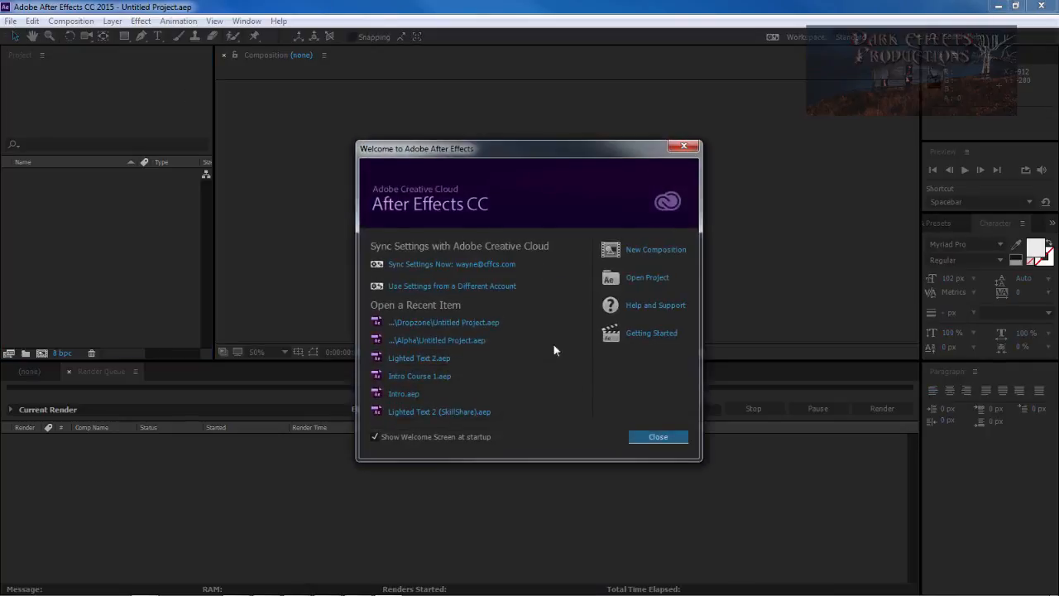
# Close the welcome screen, then download and save the QuickTime 7 installer from Apple.
pyautogui.click(11, 20)
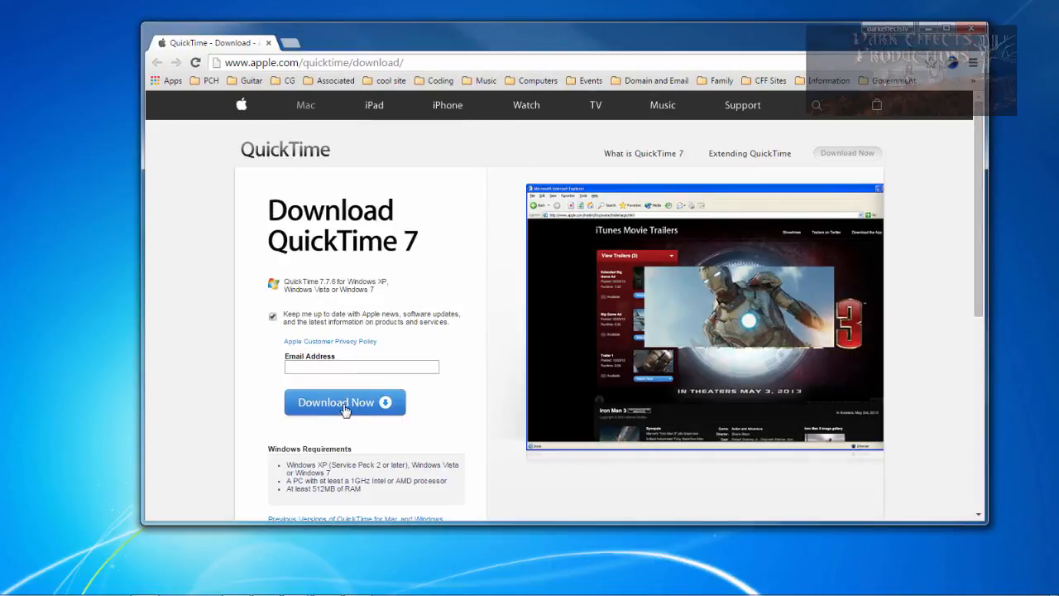
pyautogui.click(344, 402)
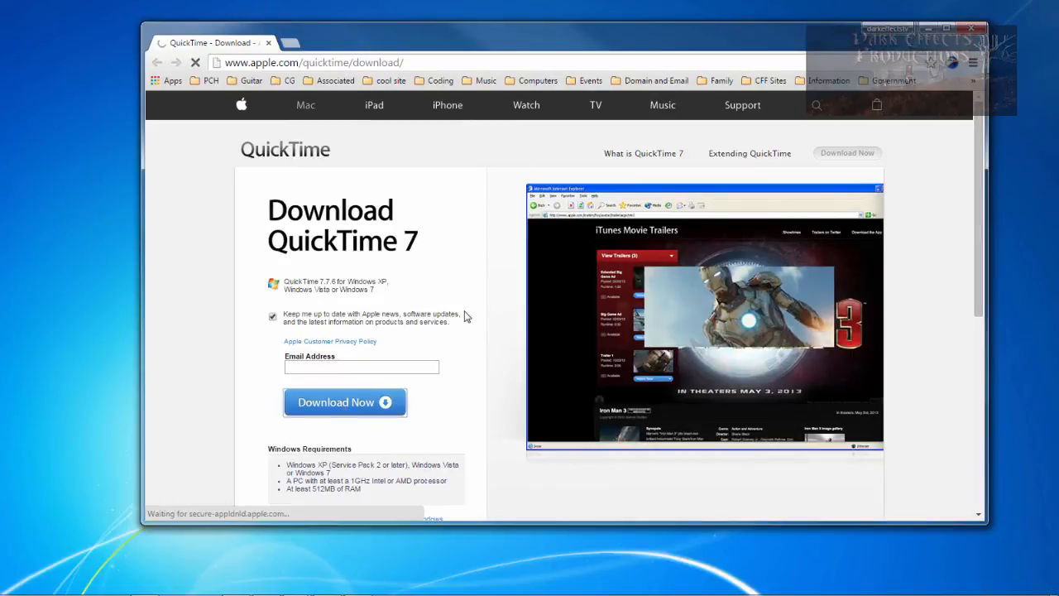
pyautogui.click(344, 402)
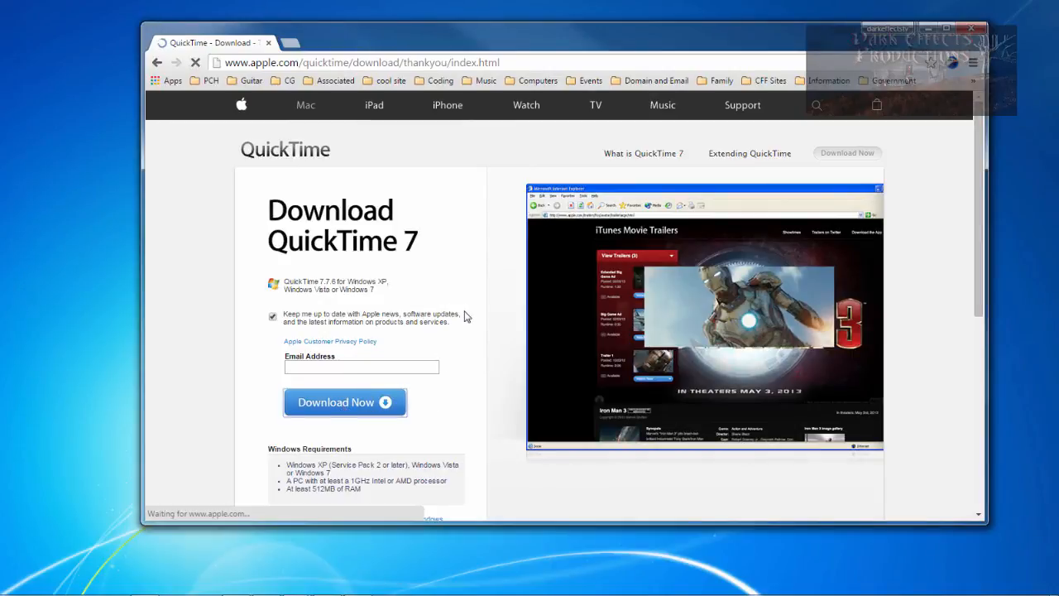
pyautogui.click(344, 402)
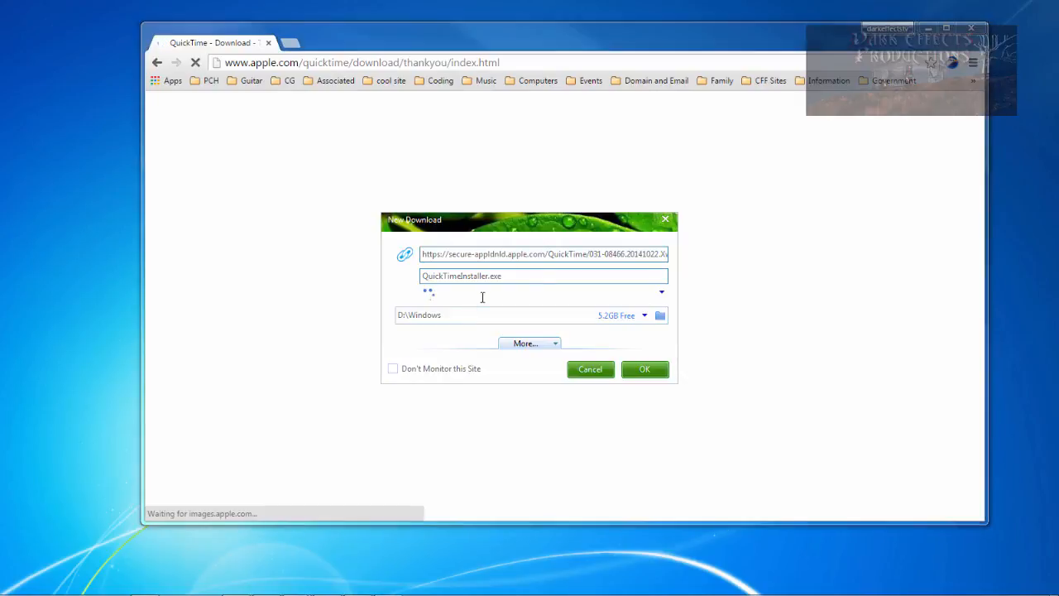
pyautogui.click(659, 315)
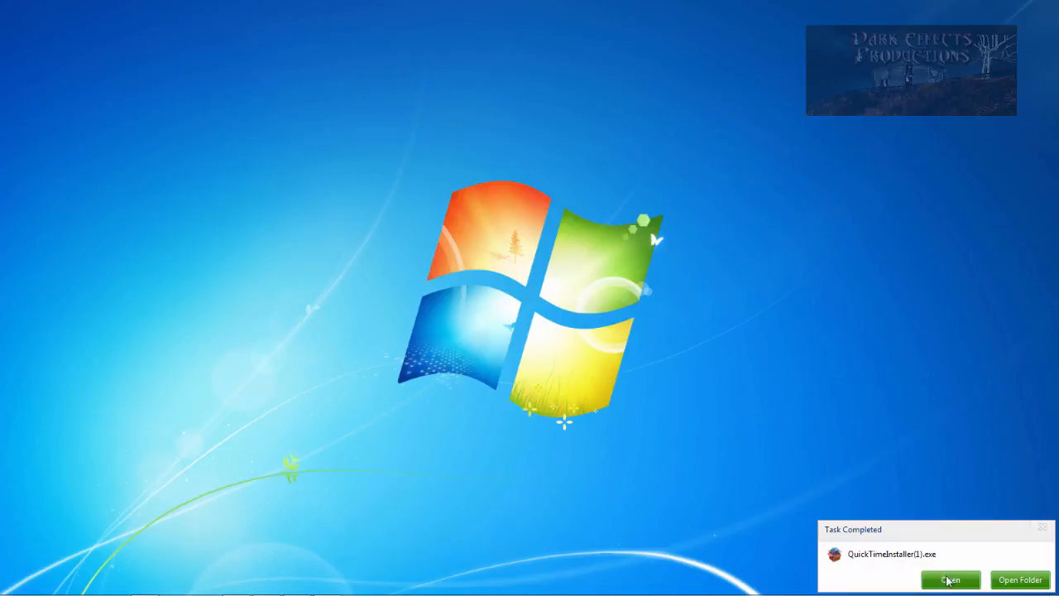
# Install QuickTime 7 with the license accepted and default features and folder, declining Pro.
pyautogui.click(949, 579)
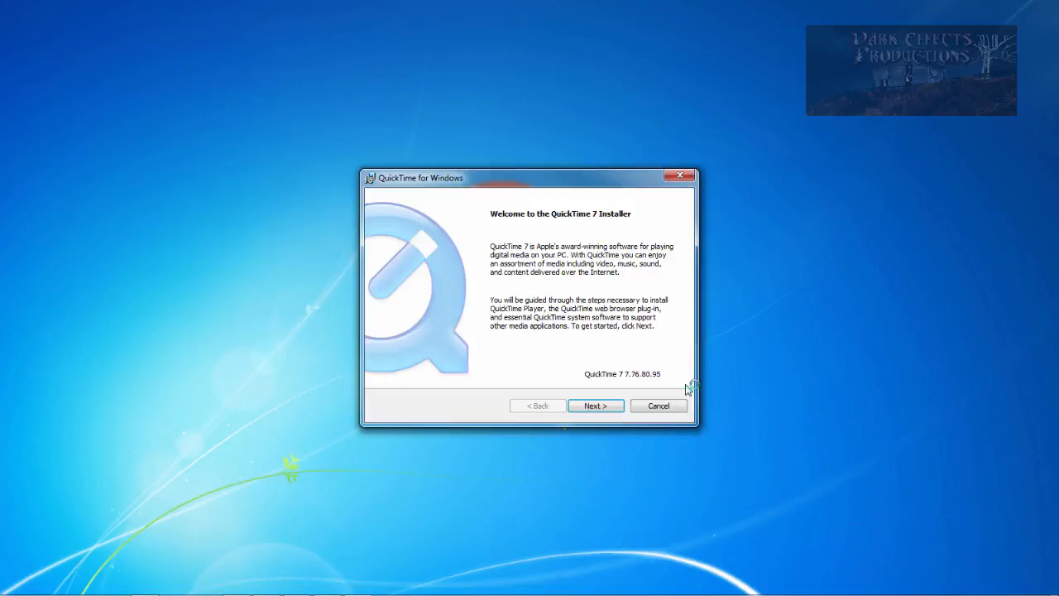
pyautogui.click(594, 405)
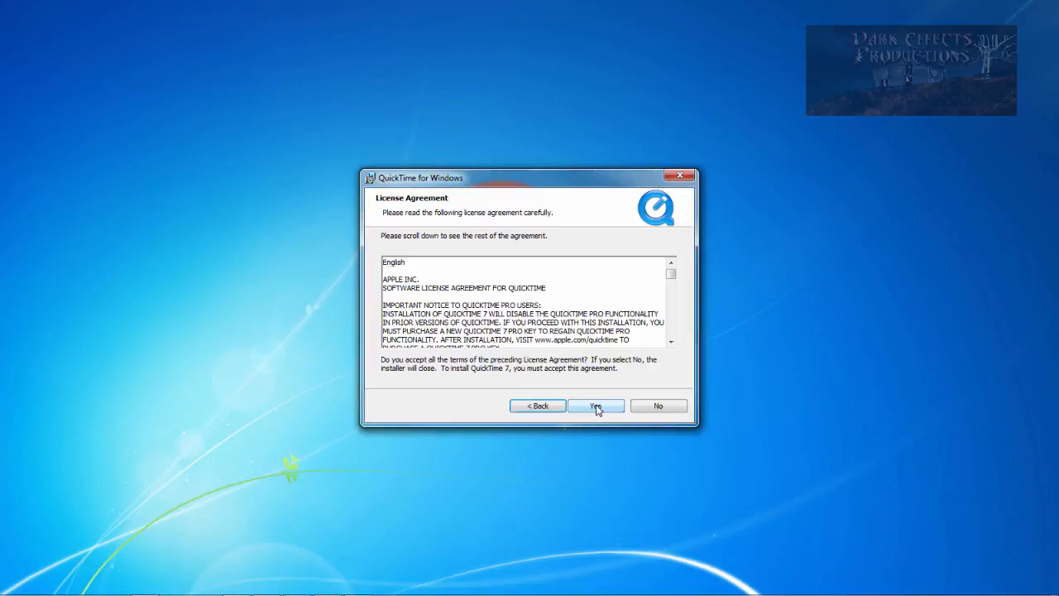
pyautogui.click(596, 406)
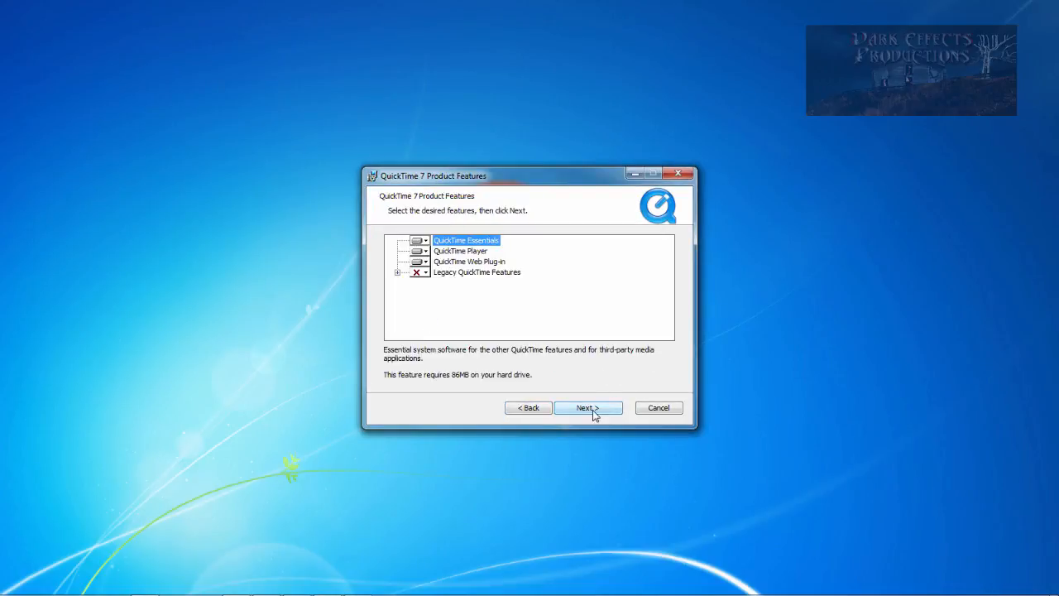
pyautogui.click(587, 407)
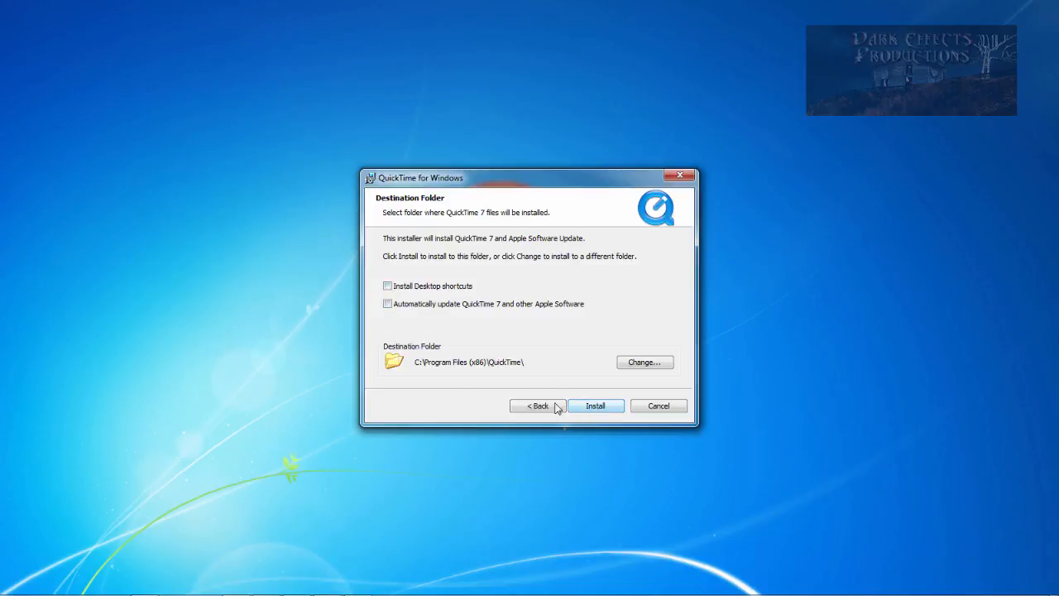
pyautogui.click(595, 406)
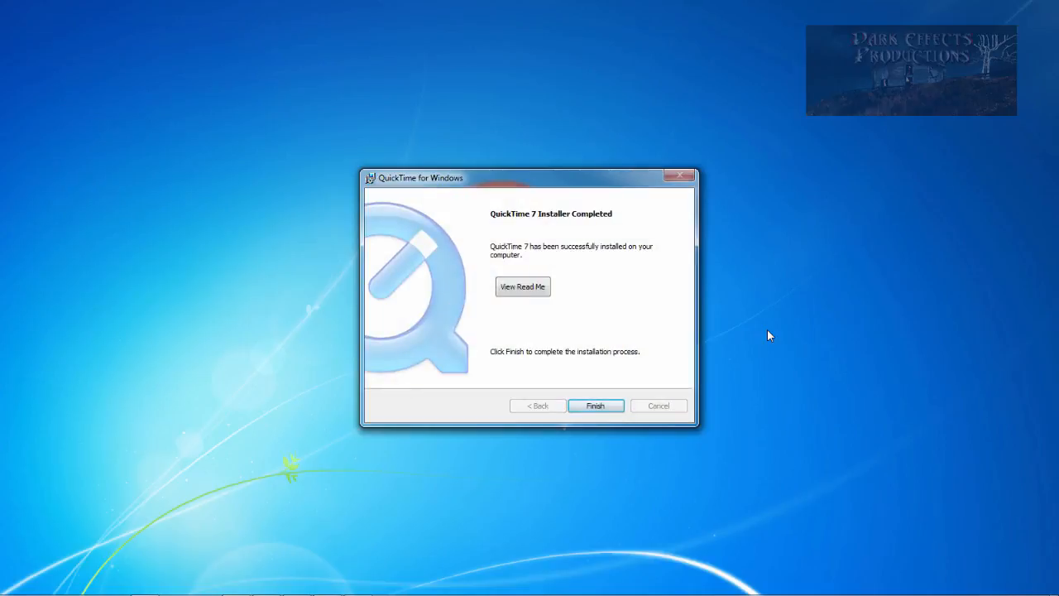
pyautogui.click(595, 405)
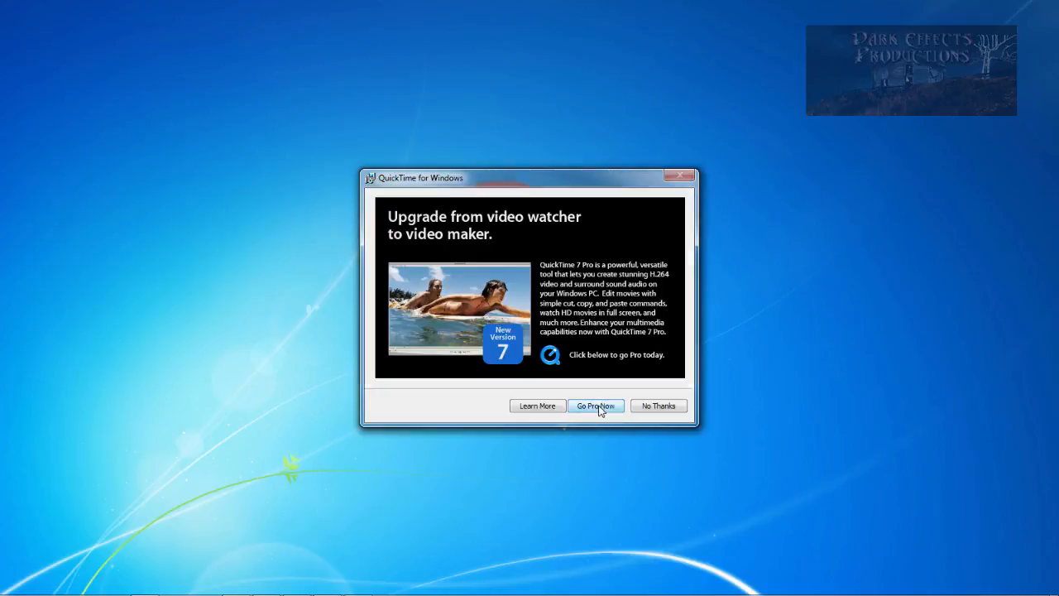
pyautogui.click(657, 405)
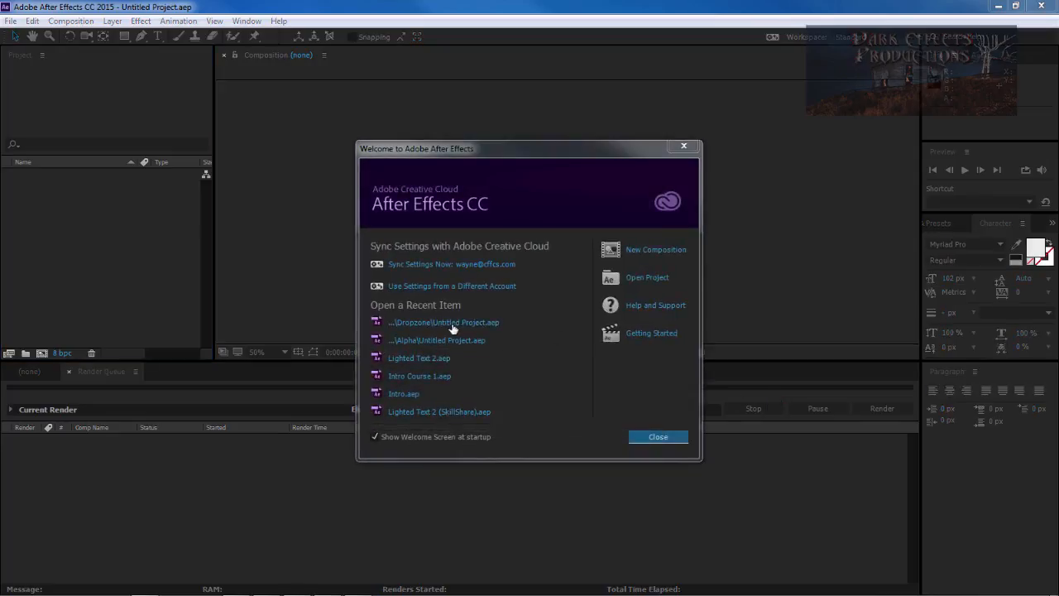
# Reopen the recent Dropzone Untitled Project.aep and add Comp 1 to the Render Queue.
pyautogui.click(443, 322)
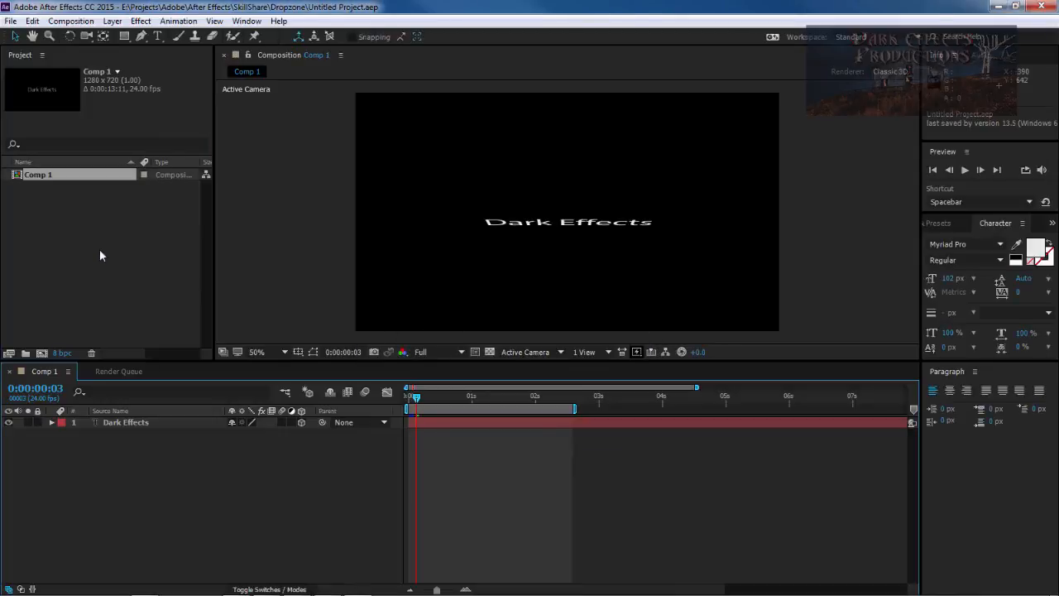
pyautogui.click(70, 20)
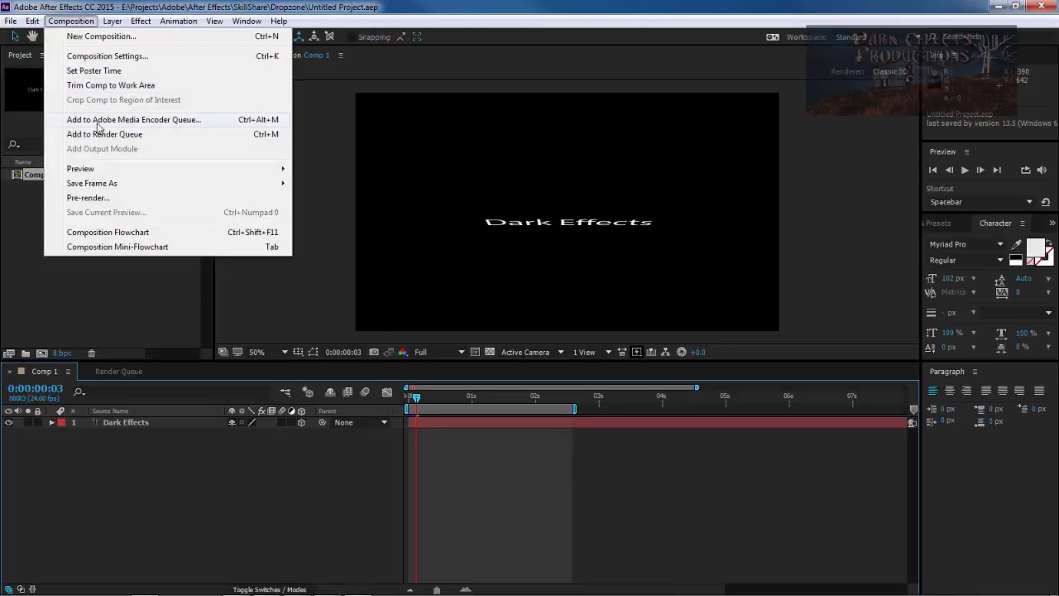
pyautogui.click(105, 134)
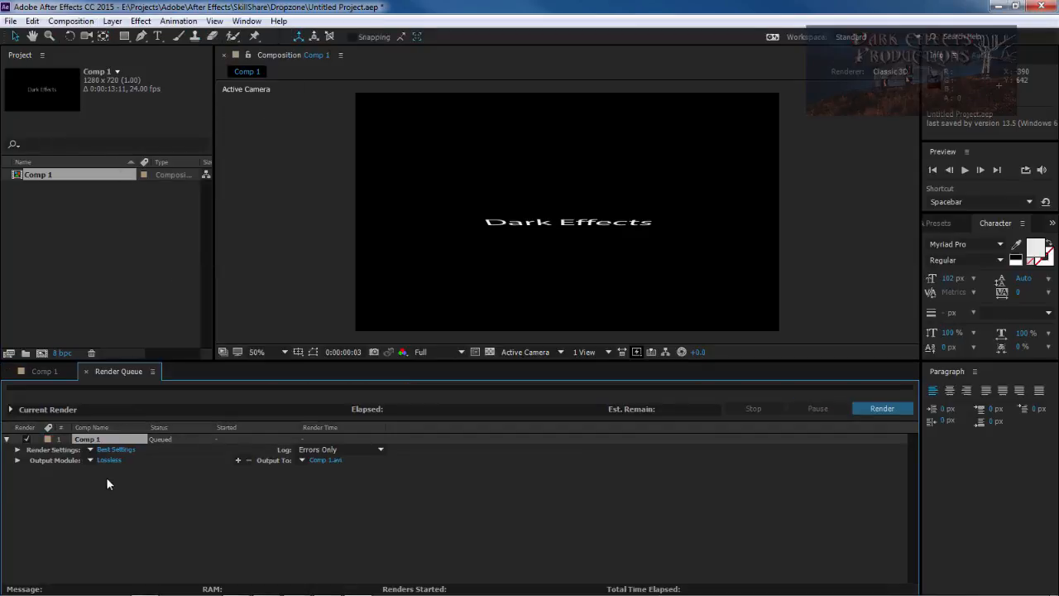
# Set Comp 1's Lossless output module format to QuickTime.
pyautogui.click(109, 459)
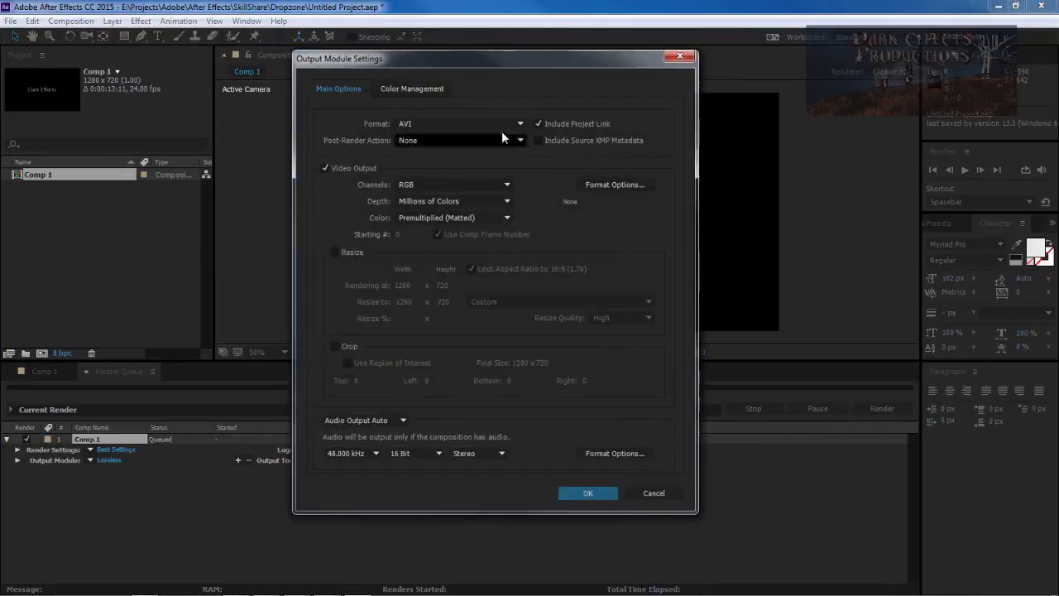
pyautogui.click(519, 123)
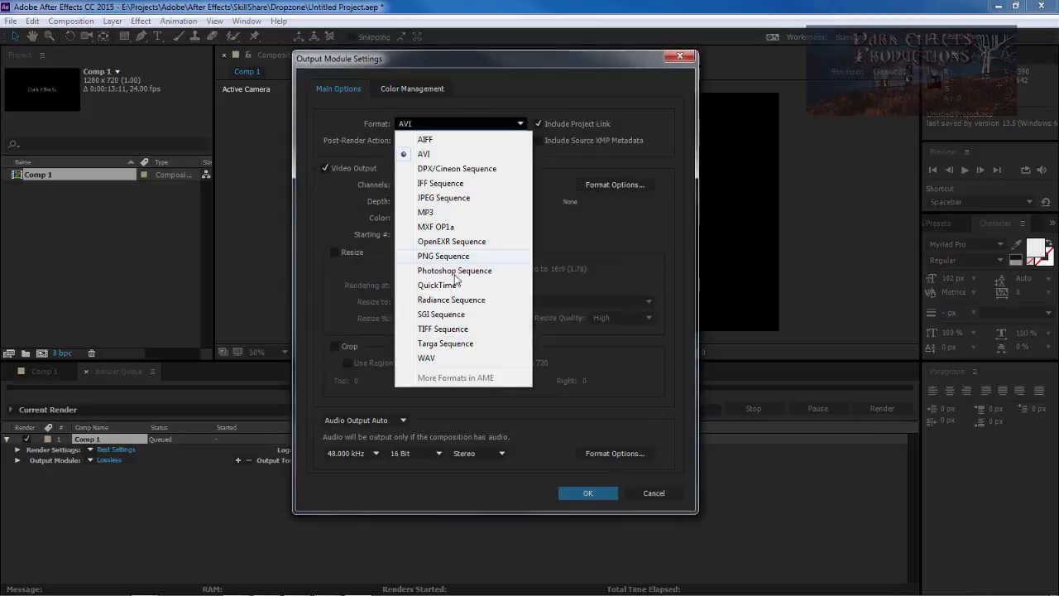
pyautogui.click(438, 284)
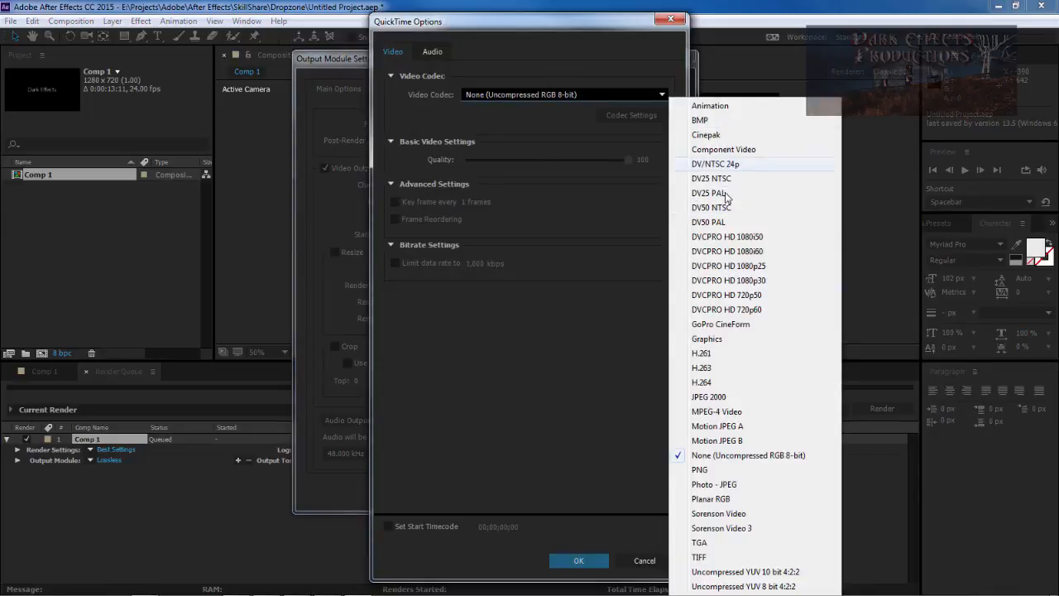
pyautogui.moveTo(716, 357)
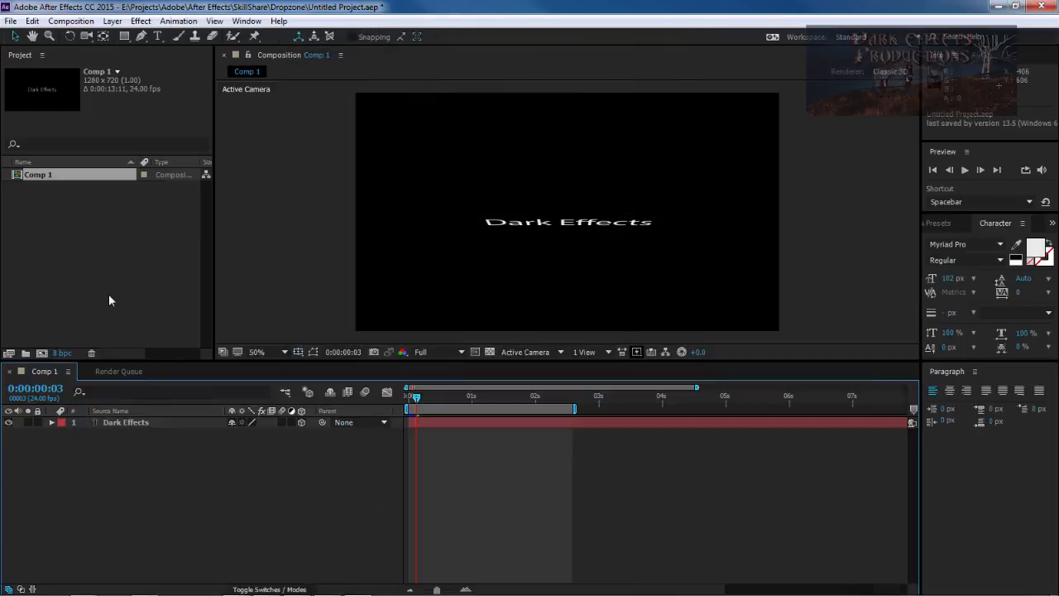
pyautogui.moveTo(99, 268)
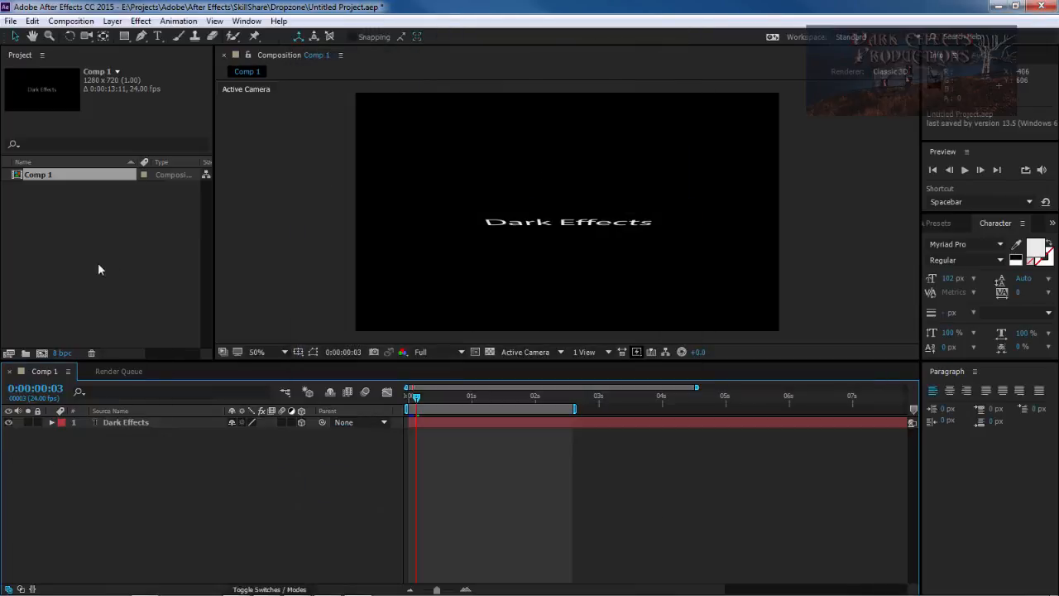
# Send Comp 1 to the Media Encoder queue, then return to the Render Queue.
pyautogui.click(70, 21)
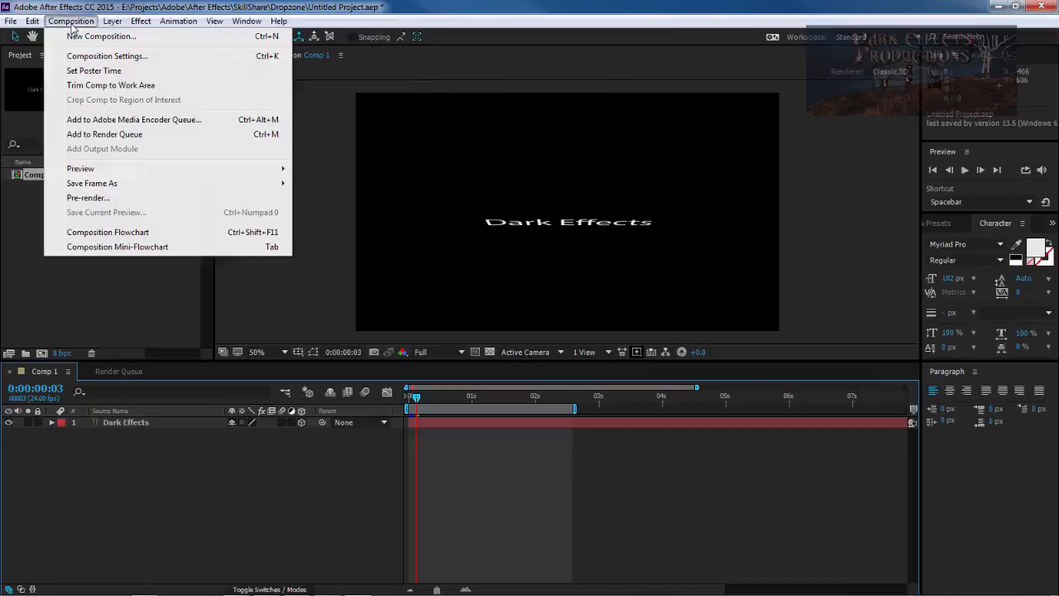
pyautogui.moveTo(132, 119)
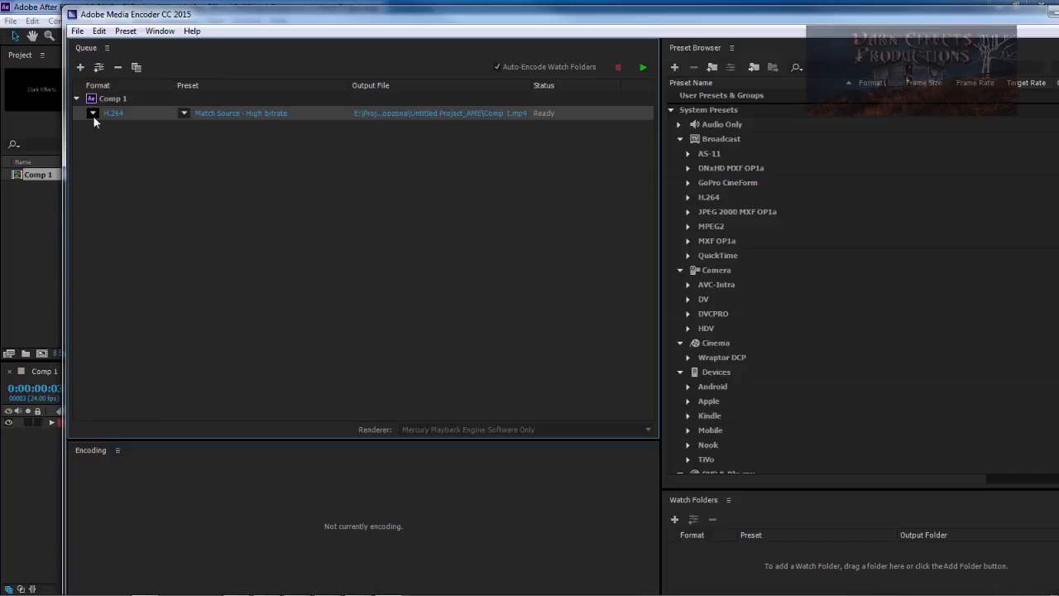
pyautogui.moveTo(114, 113)
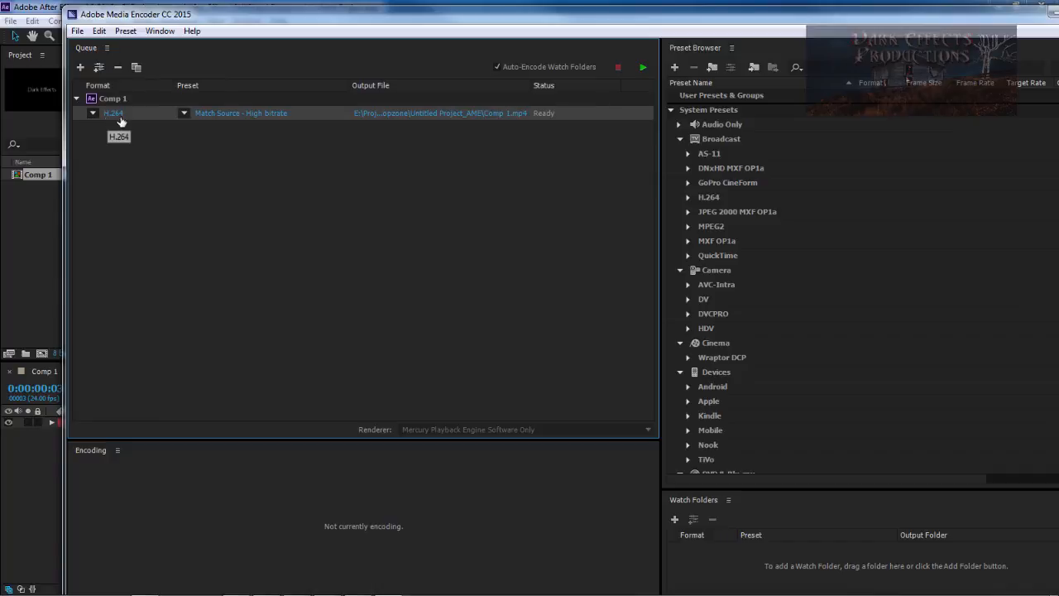
pyautogui.moveTo(170, 139)
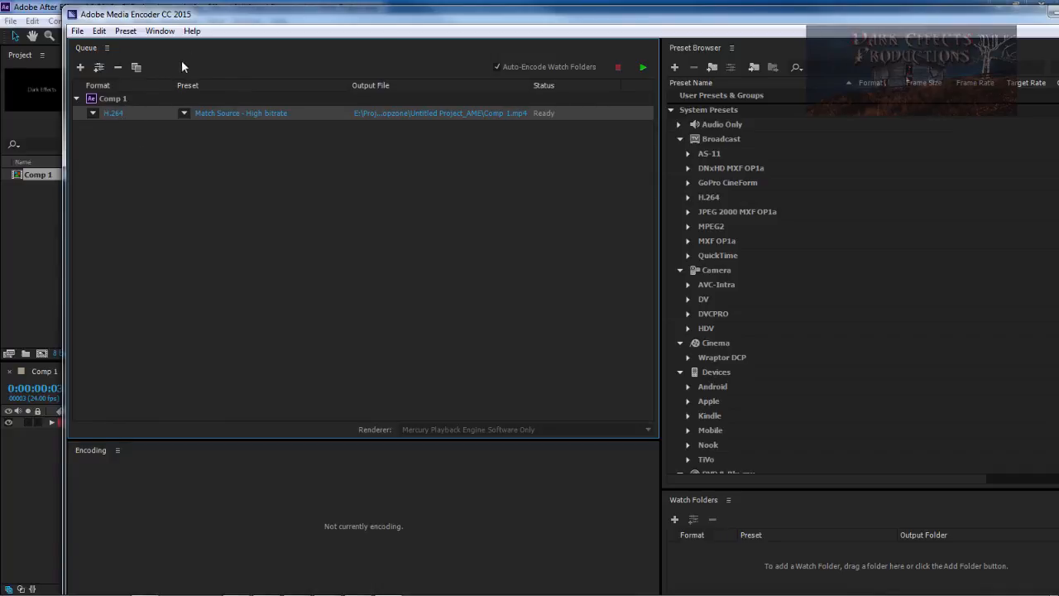
pyautogui.moveTo(124, 114)
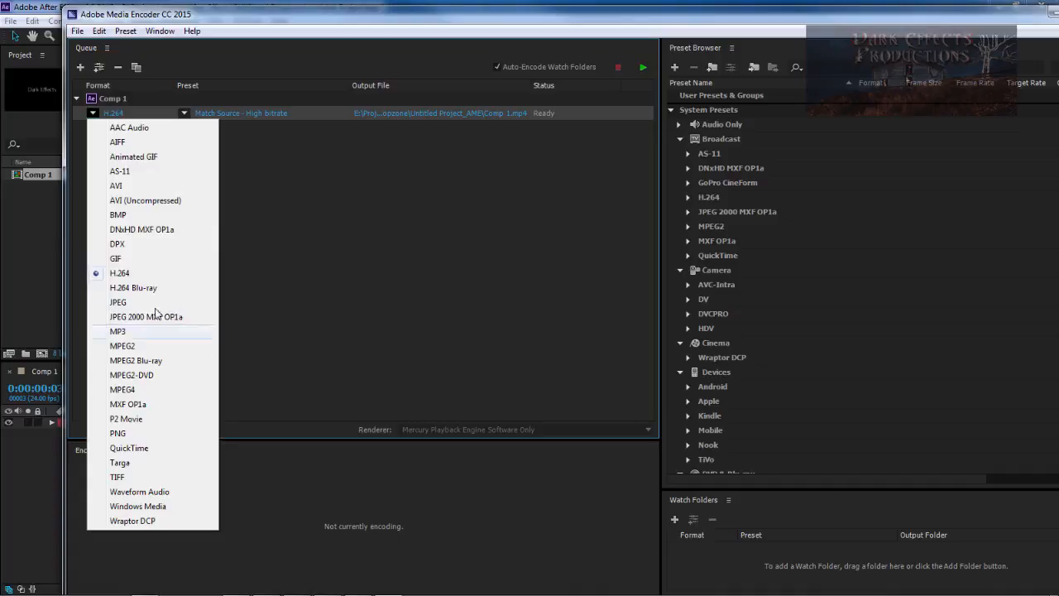
pyautogui.moveTo(163, 142)
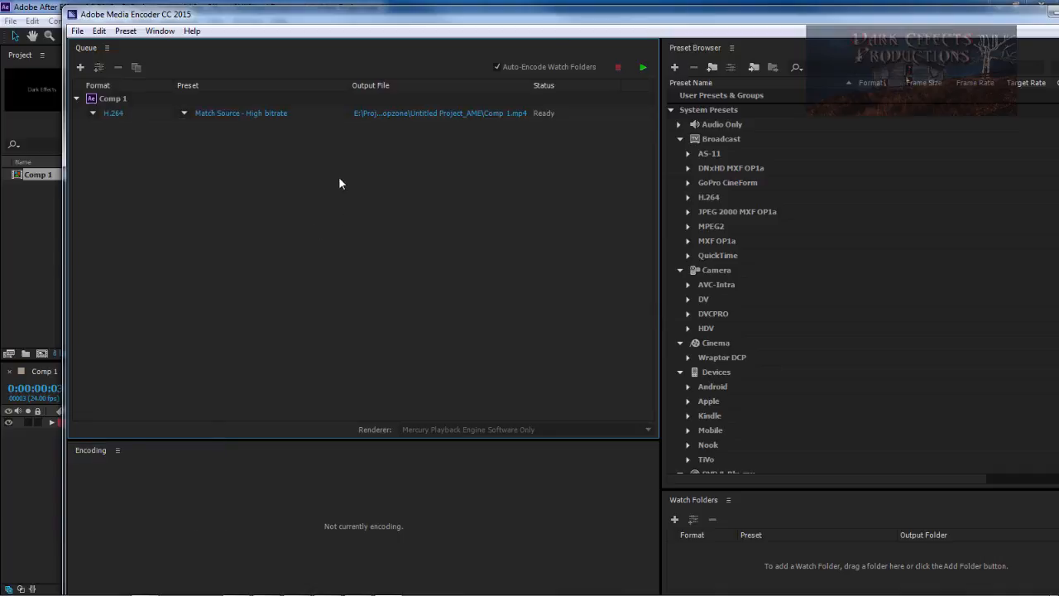
pyautogui.moveTo(1017, 23)
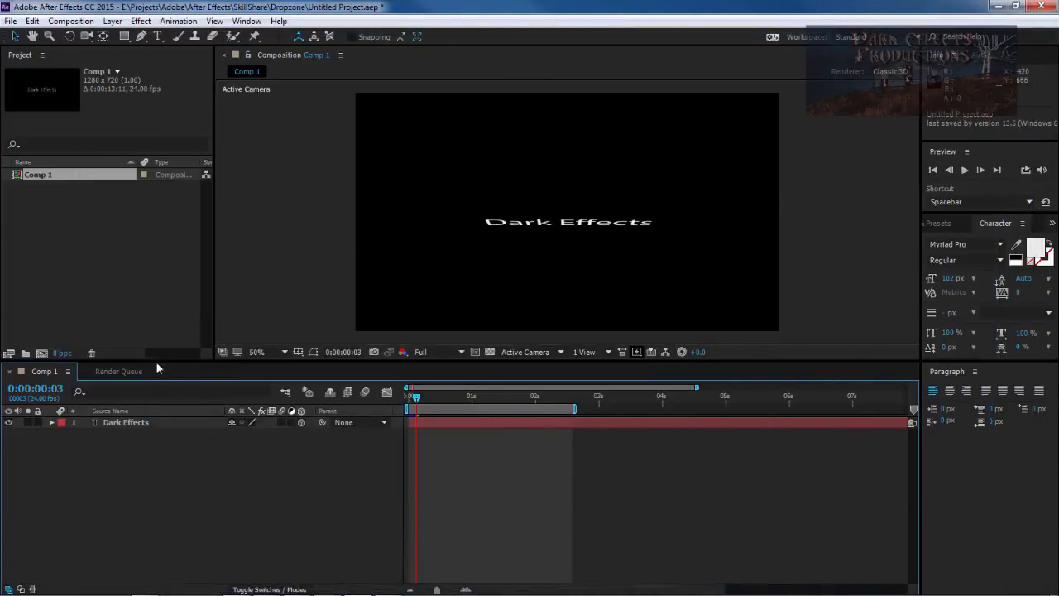
pyautogui.click(118, 370)
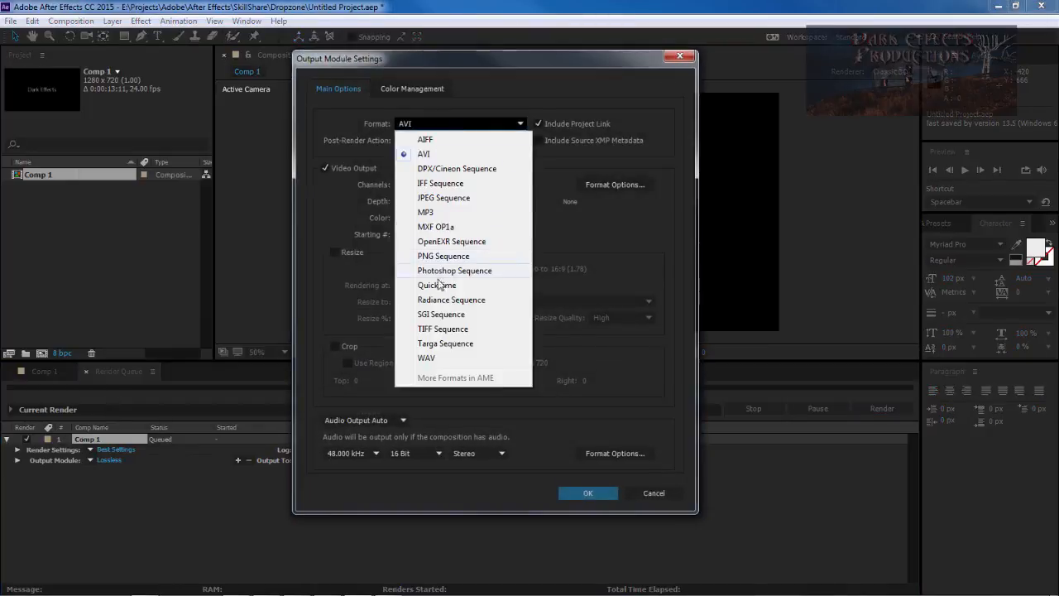
# Set the output module to QuickTime with the H.264 video codec and confirm.
pyautogui.click(436, 285)
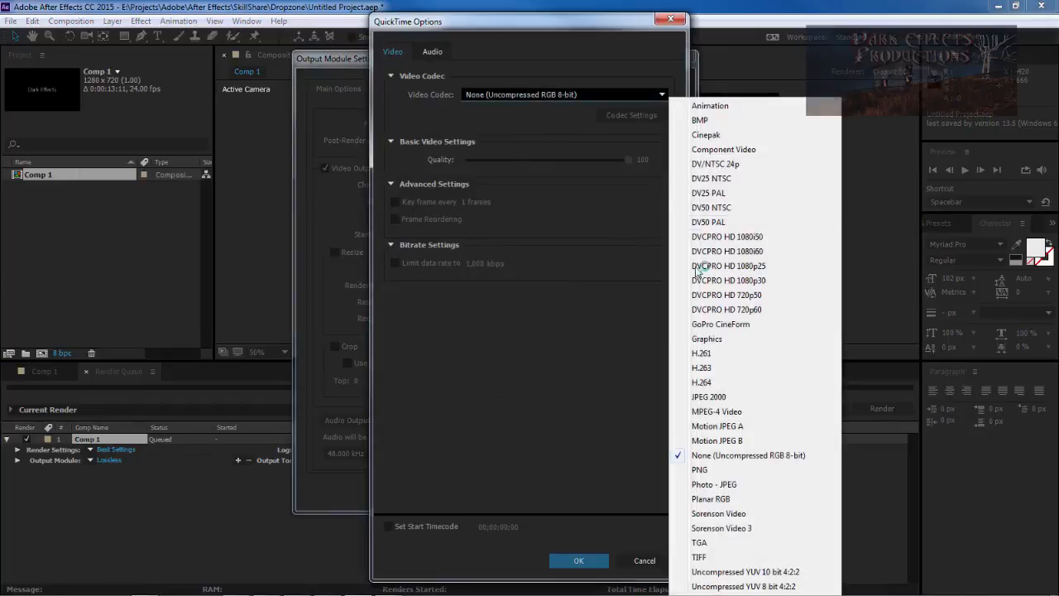
pyautogui.click(700, 381)
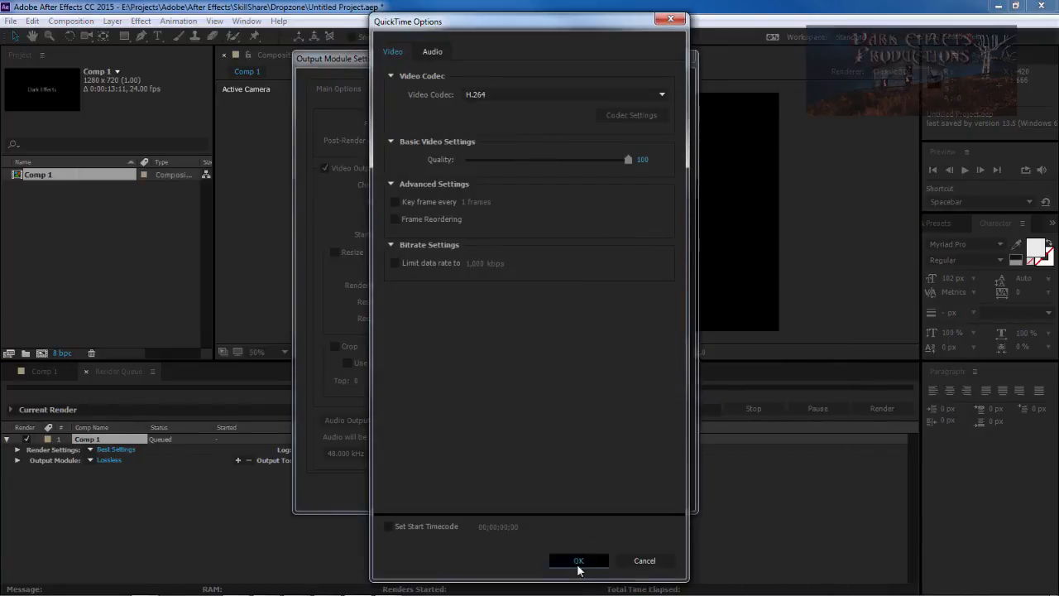
pyautogui.click(578, 560)
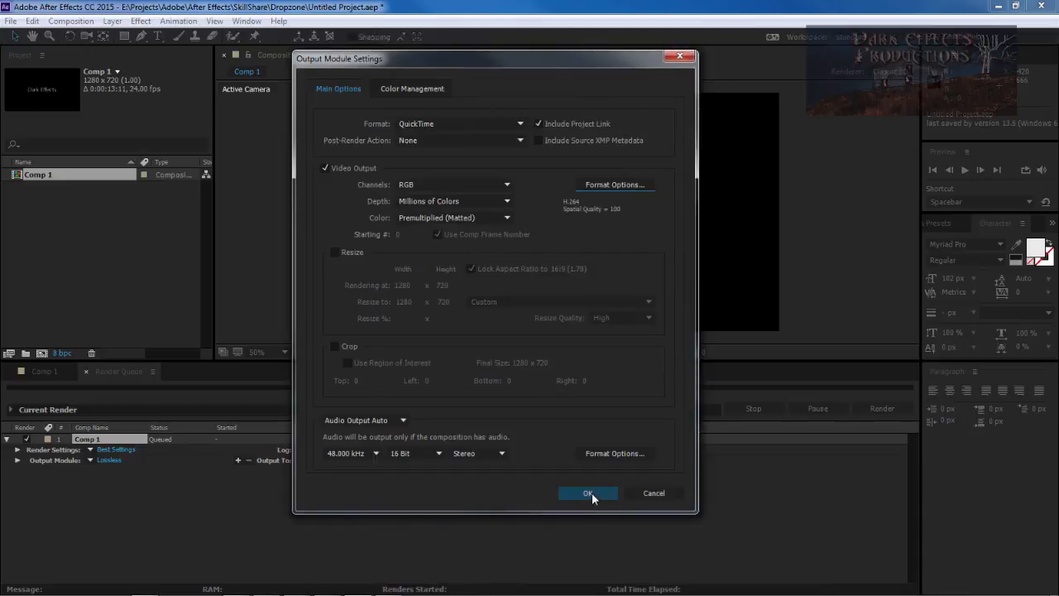
pyautogui.click(588, 492)
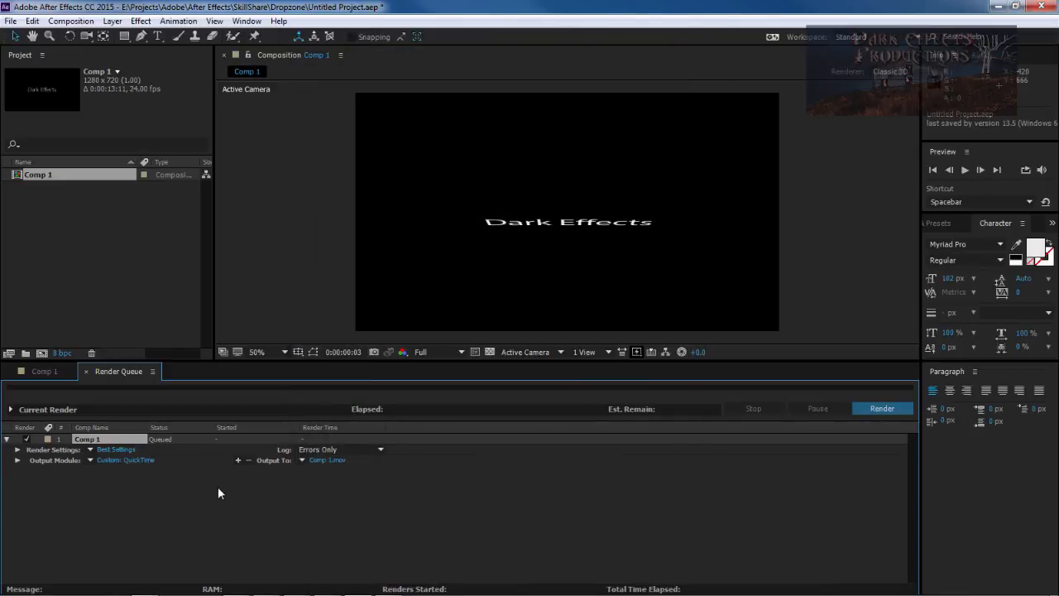
pyautogui.moveTo(602, 494)
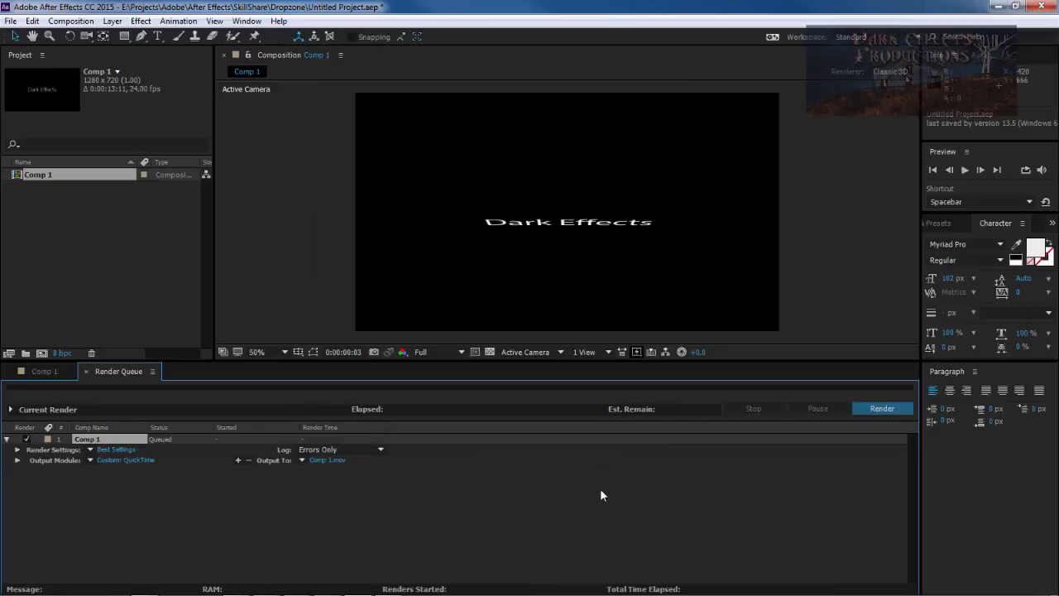